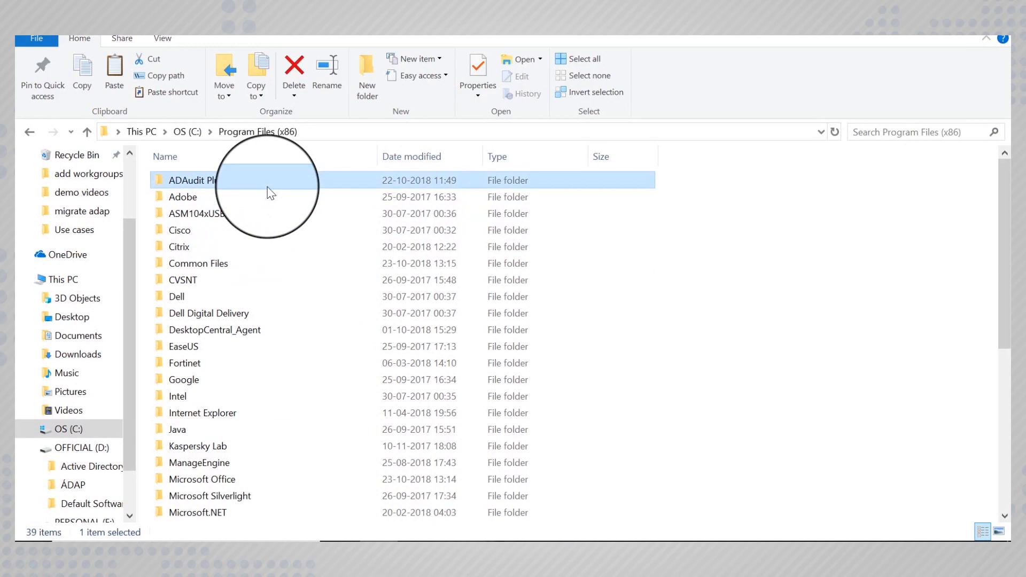
pyautogui.moveTo(330, 255)
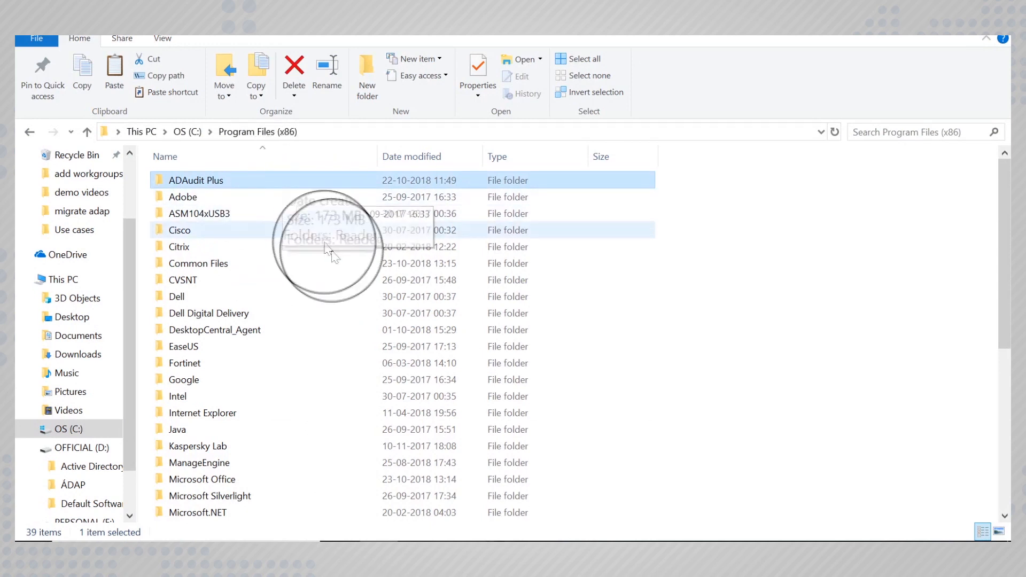
pyautogui.moveTo(334, 254)
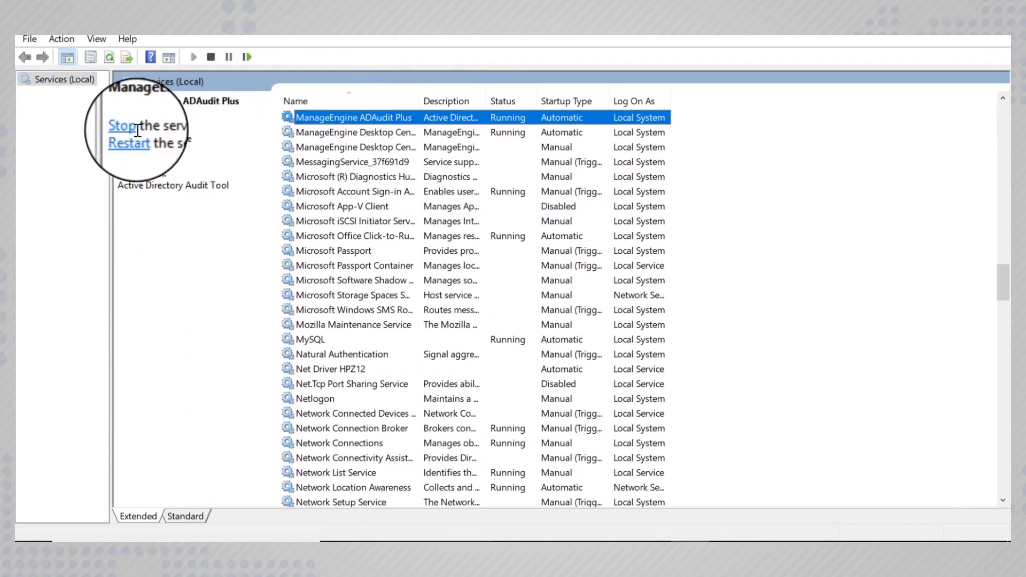
# Stop the running ManageEngine ADAudit Plus service
pyautogui.click(121, 126)
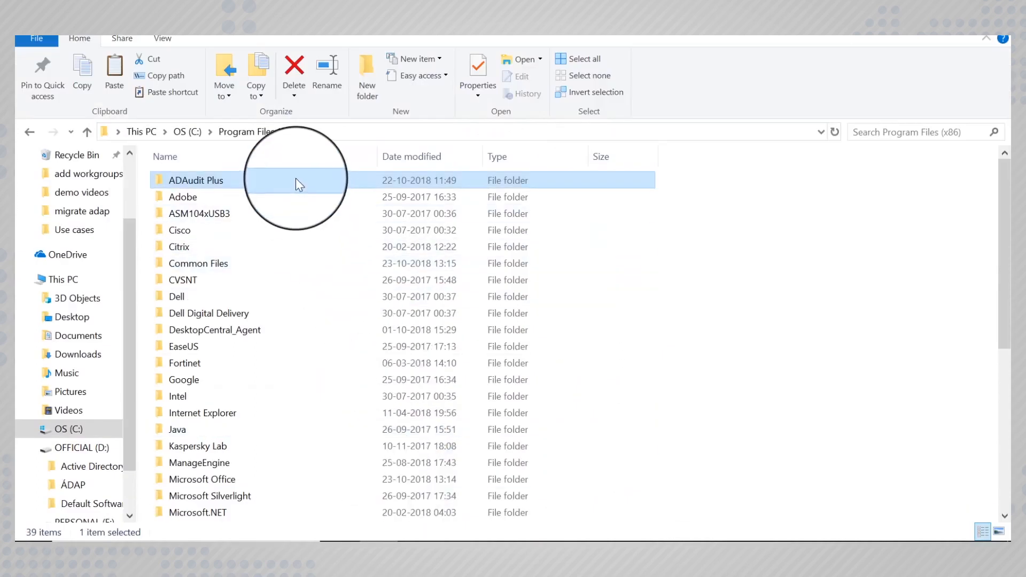
# Enter the ADAudit Plus installation folder under Program Files (x86) heading for its bin folder
pyautogui.doubleClick(196, 179)
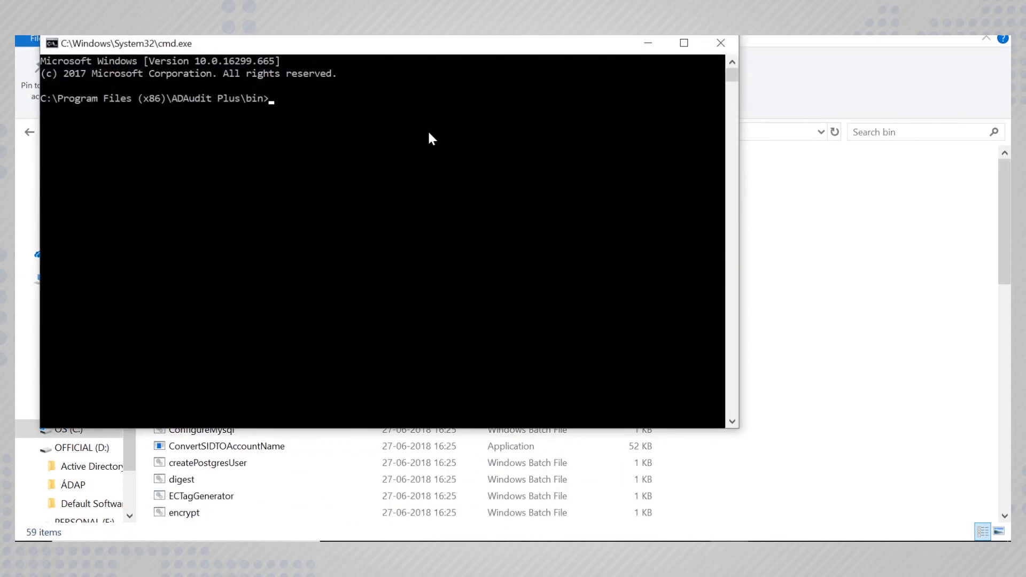
pyautogui.write('ada')
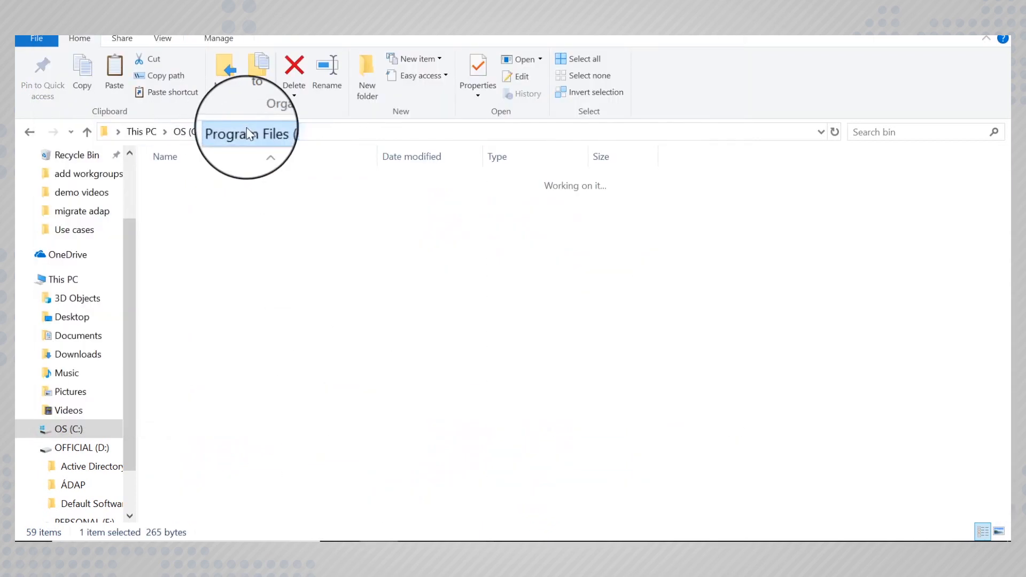
# Cut the ADAudit Plus folder from Program Files (x86) and move it onto OFFICIAL (D:)
pyautogui.rightClick(195, 179)
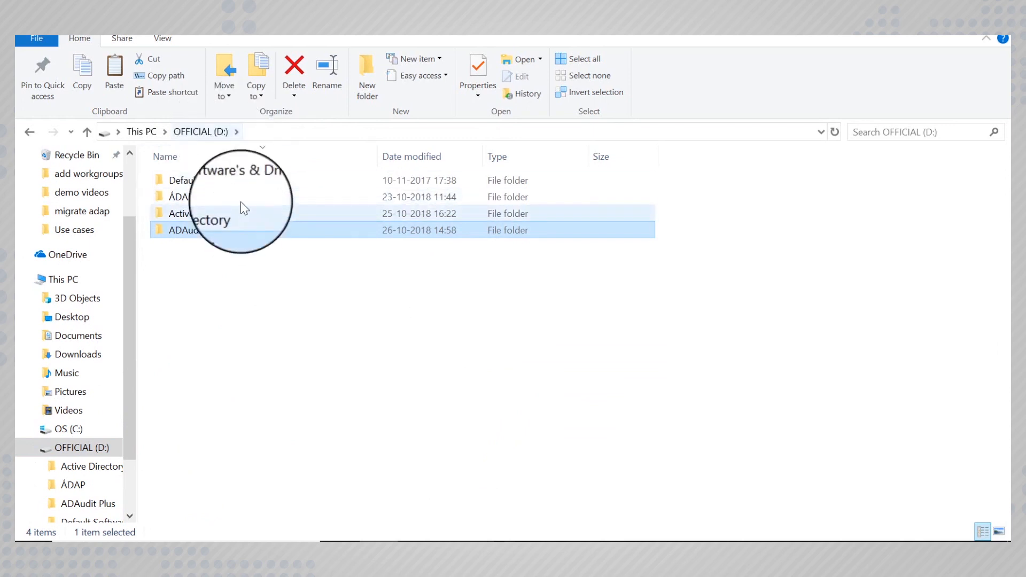
pyautogui.rightClick(197, 180)
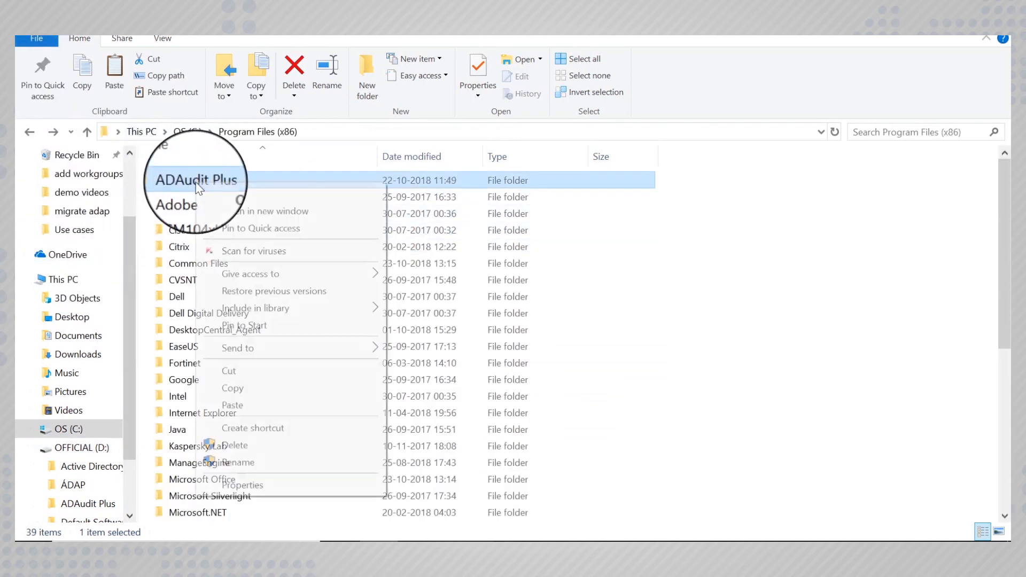
pyautogui.click(241, 485)
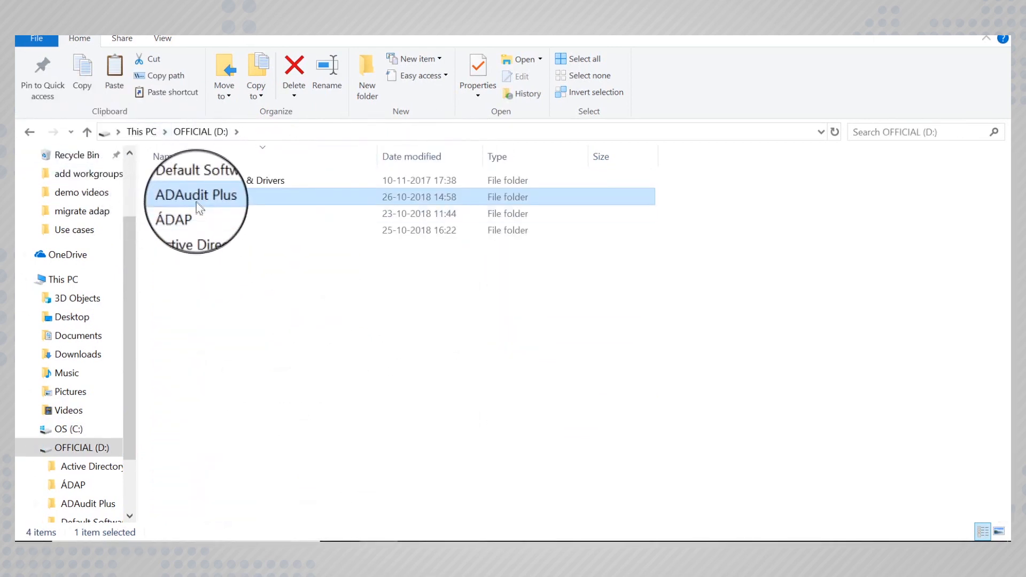
pyautogui.click(476, 71)
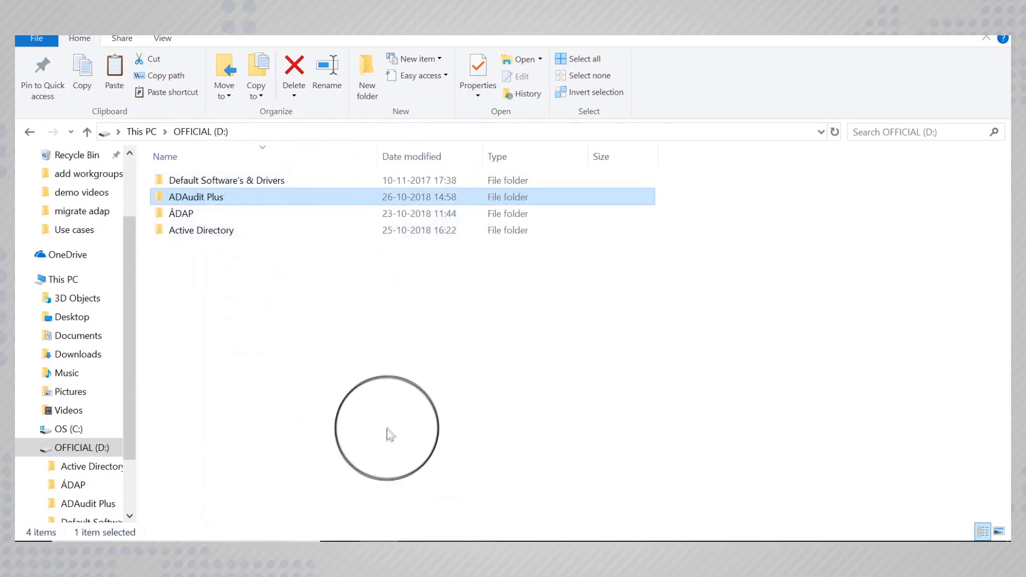
# Launch a Command Prompt in D:\ADAudit Plus\bin for the relocated installation
pyautogui.doubleClick(194, 197)
pyautogui.write('cmd')
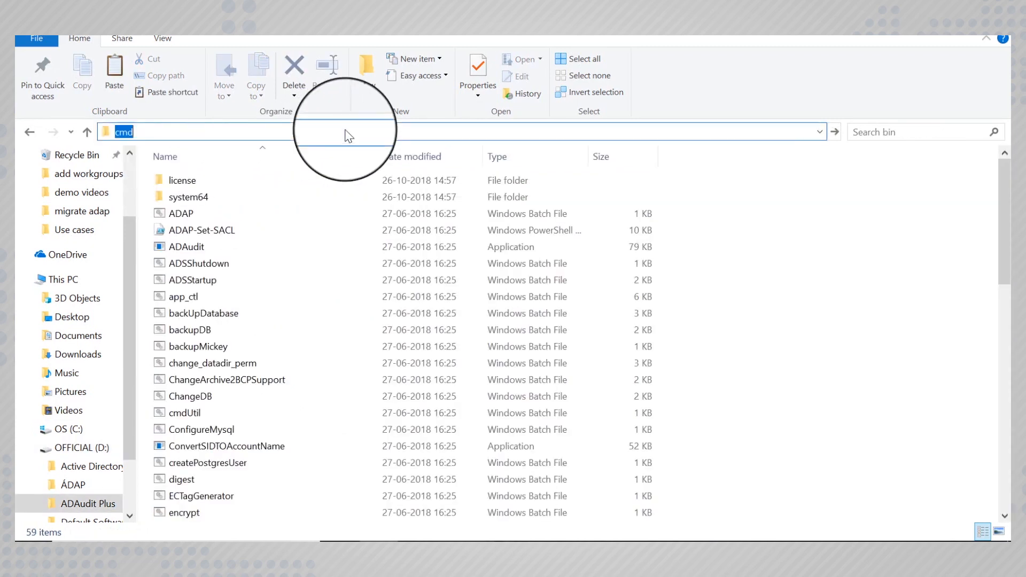
pyautogui.press('Enter')
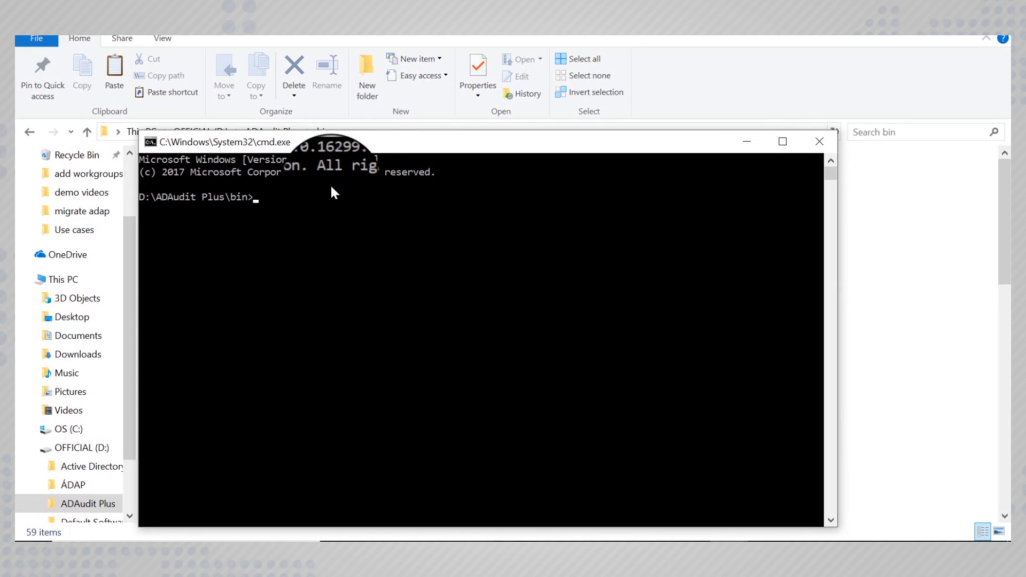
pyautogui.write('adap.')
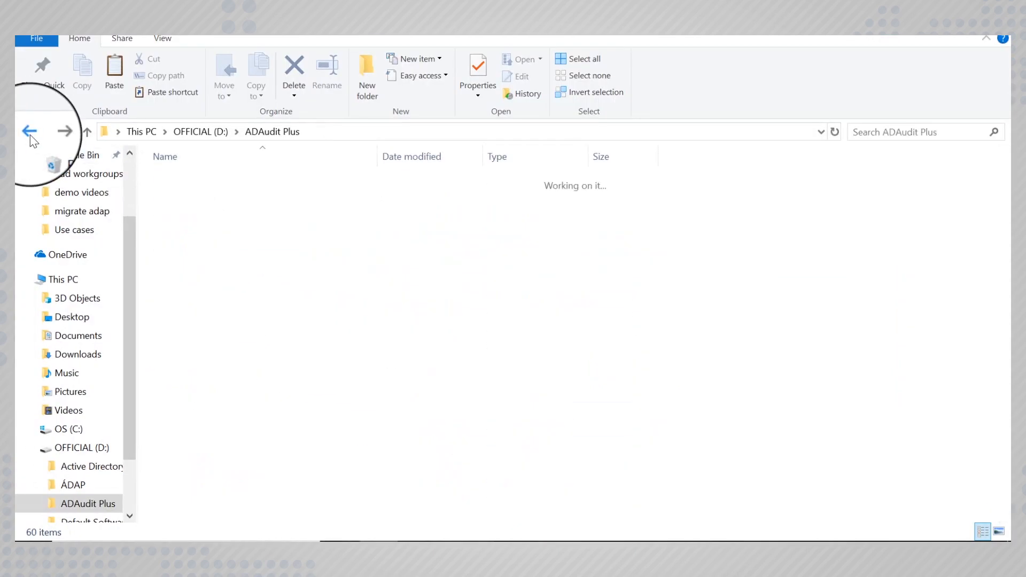
# Return to Program Files (x86) and bring up Delete for the old ADAudit Plus folder
pyautogui.click(29, 131)
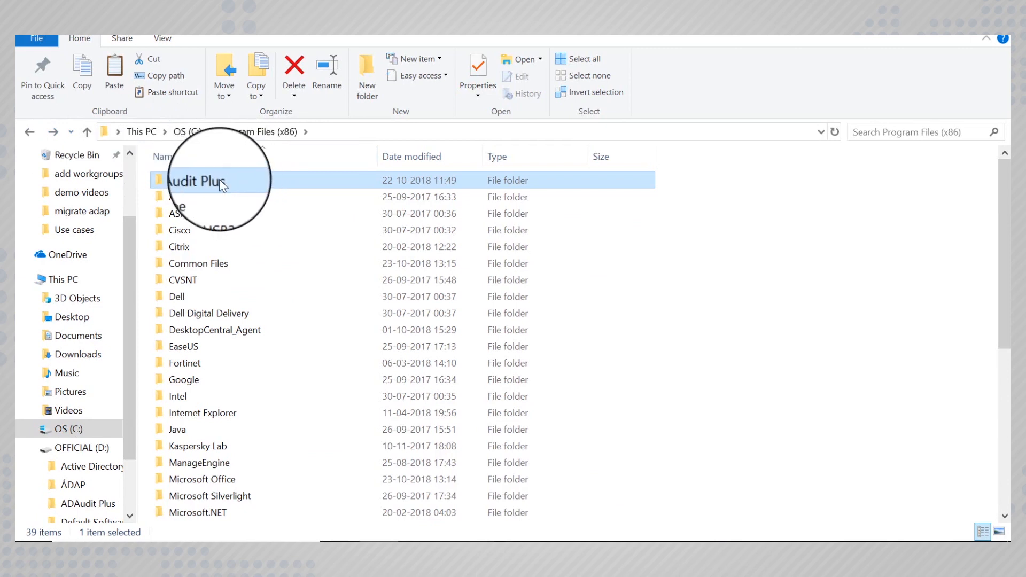
pyautogui.rightClick(203, 180)
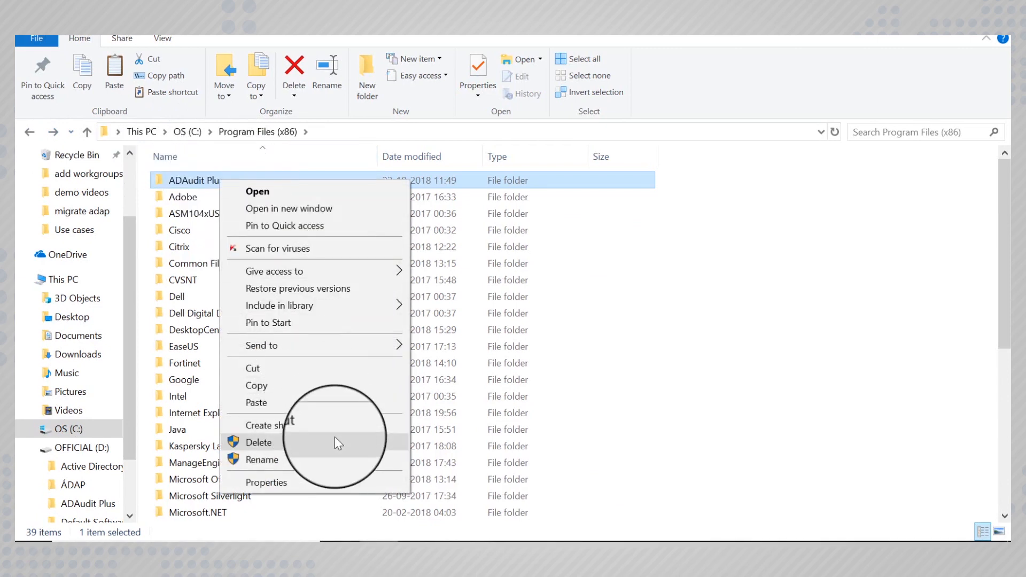